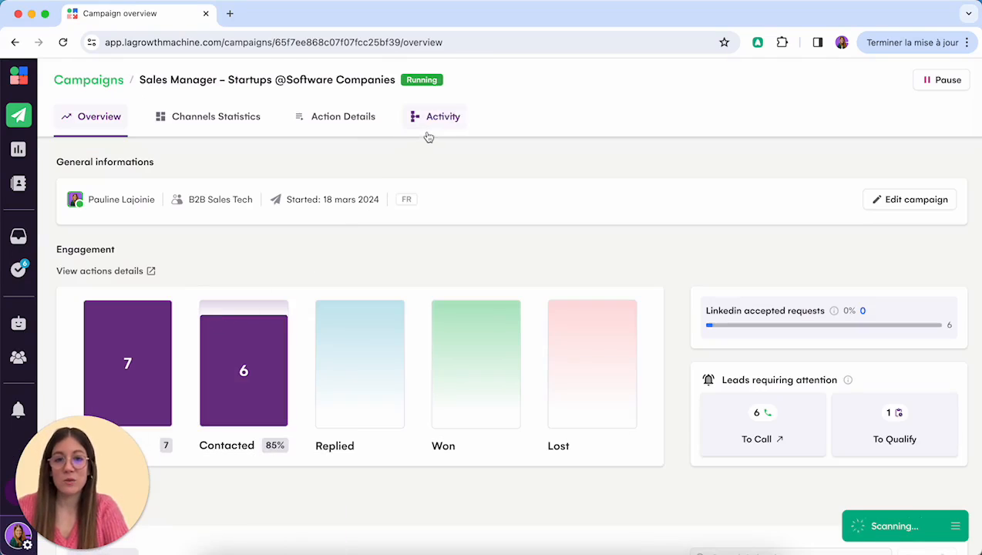
Step: Check the campaign sequence's call step, then open the tasks for leads waiting to be called
left_click(434, 117)
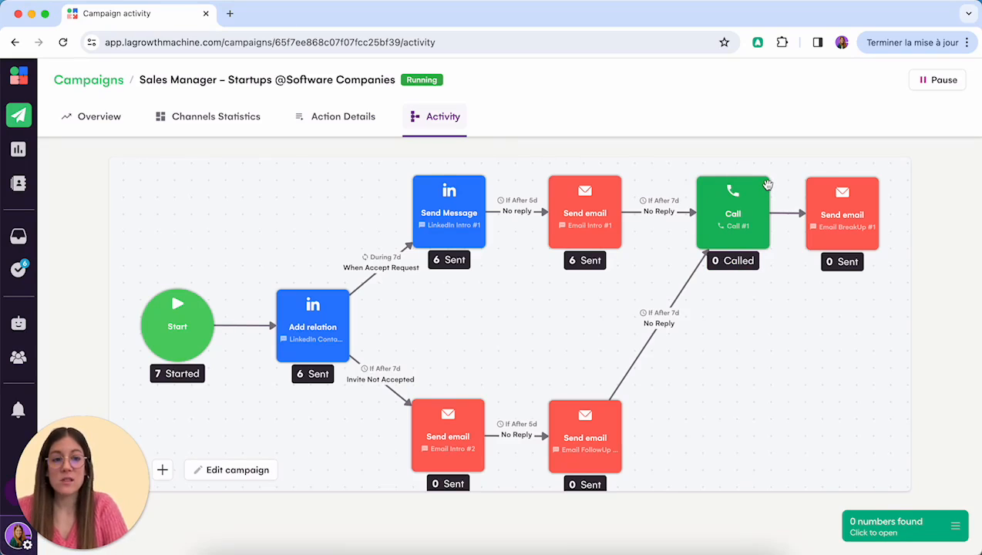
mouse_move(99, 116)
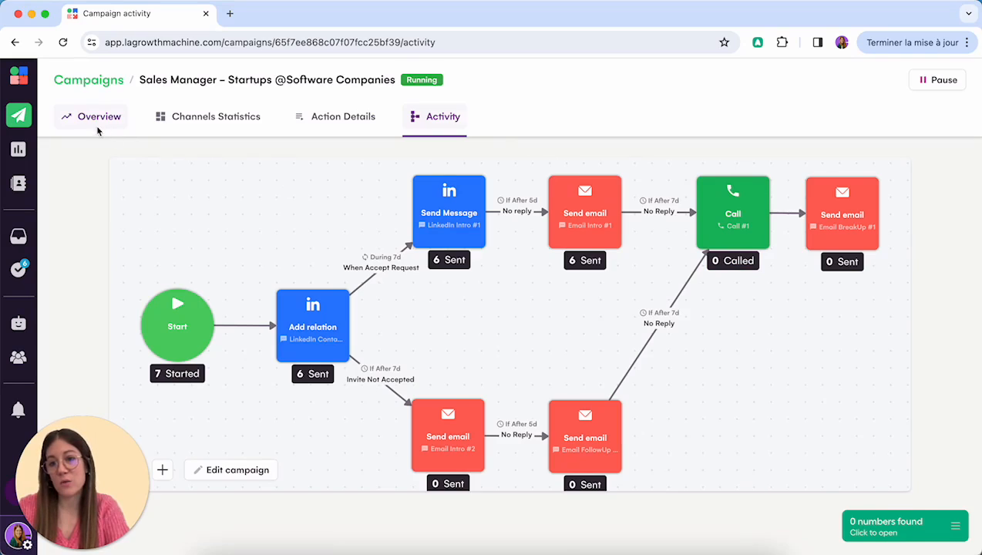
left_click(99, 116)
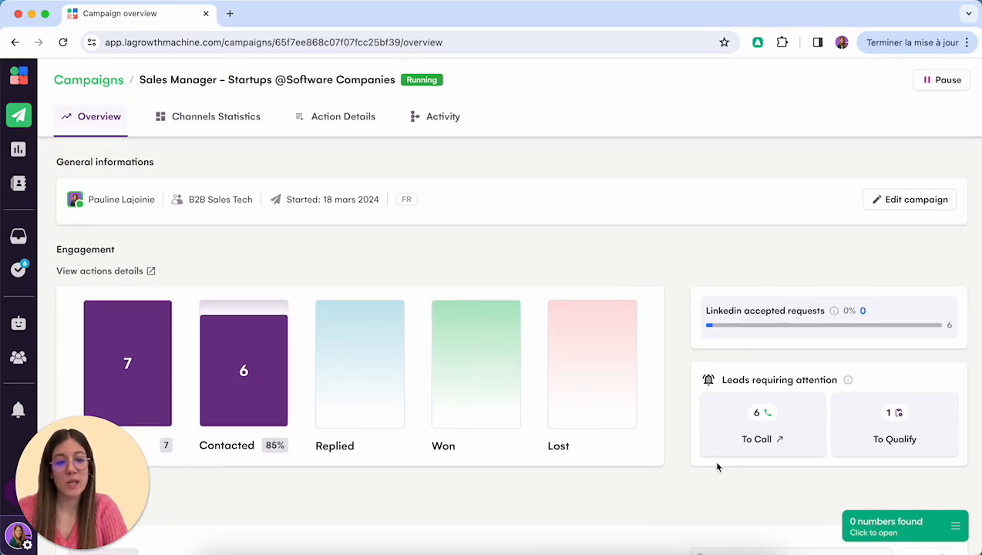
mouse_move(34, 248)
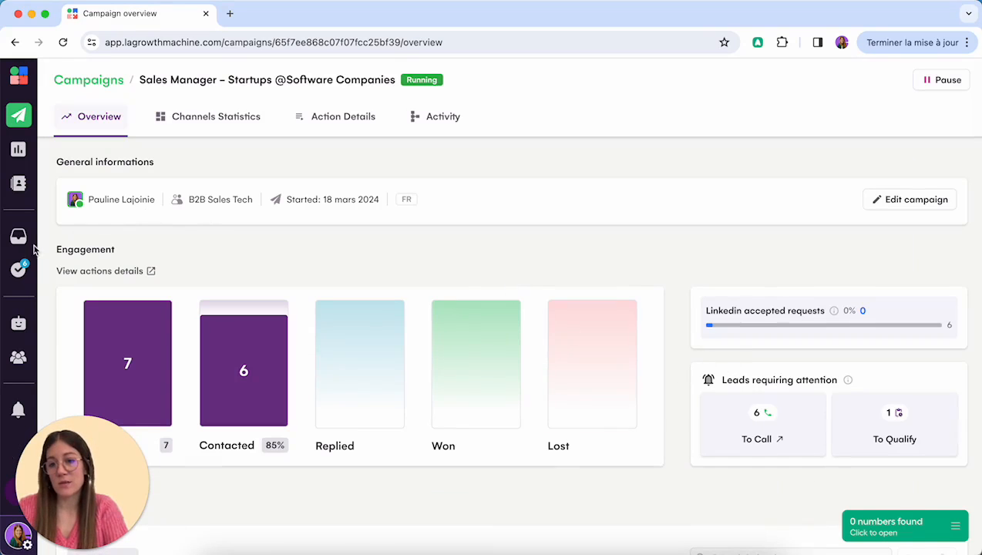
left_click(19, 270)
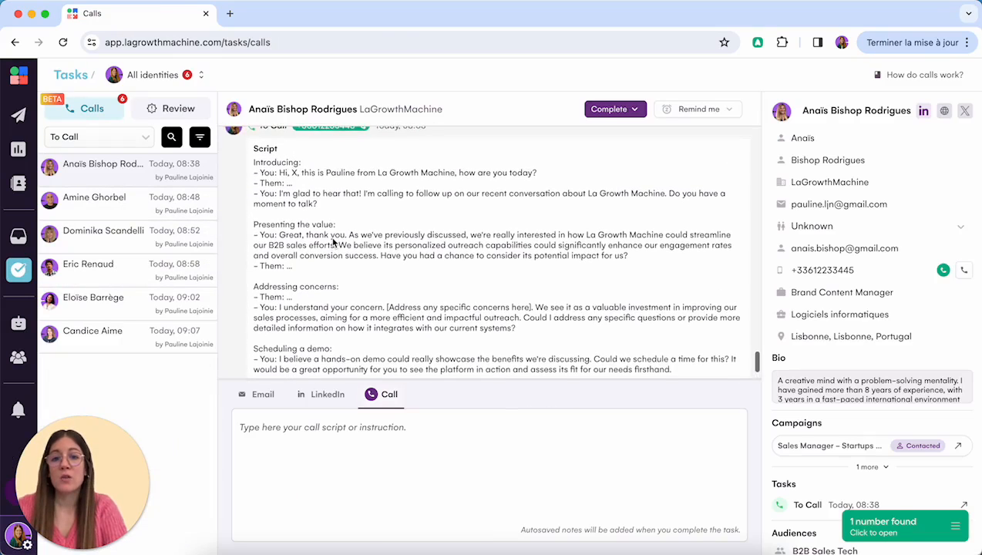
scroll("up", 3)
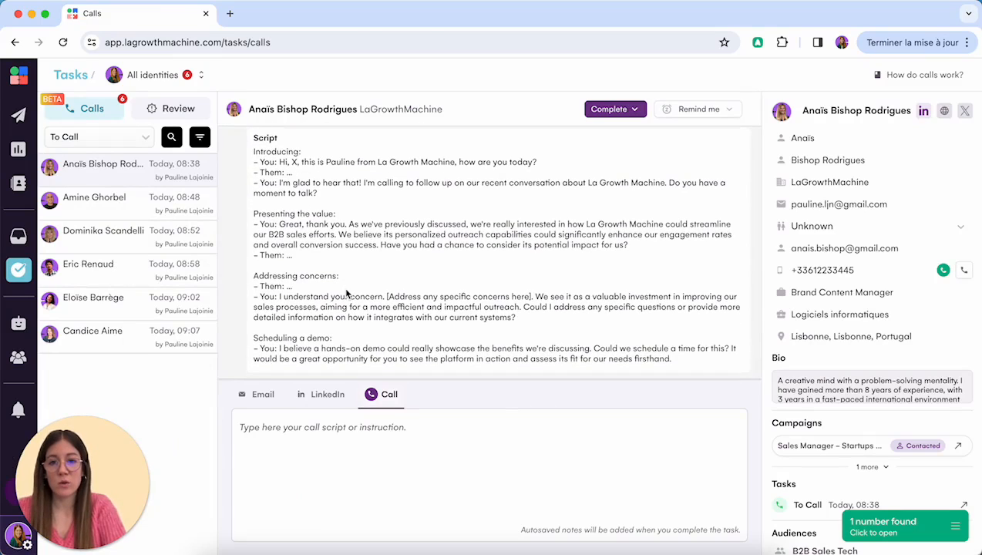
mouse_move(968, 287)
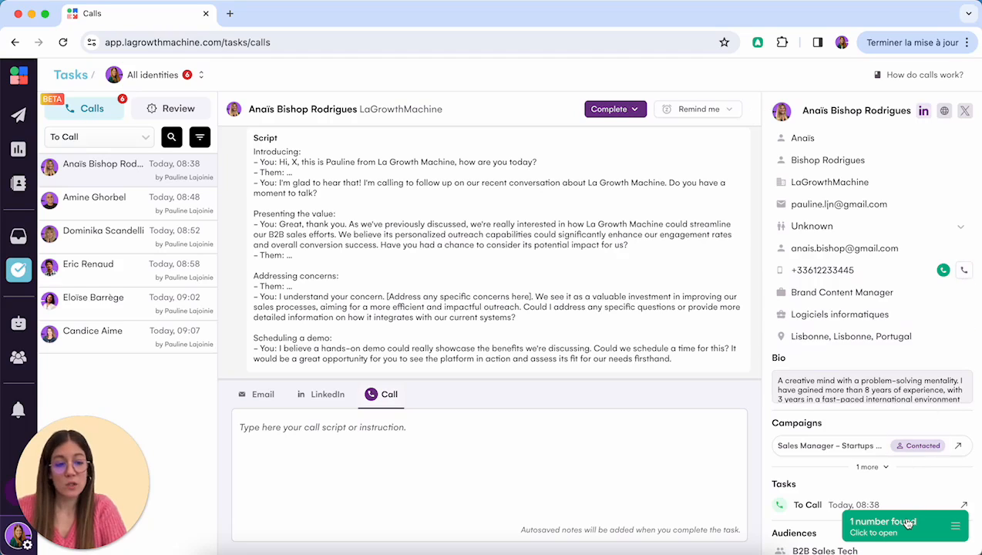
left_click(882, 526)
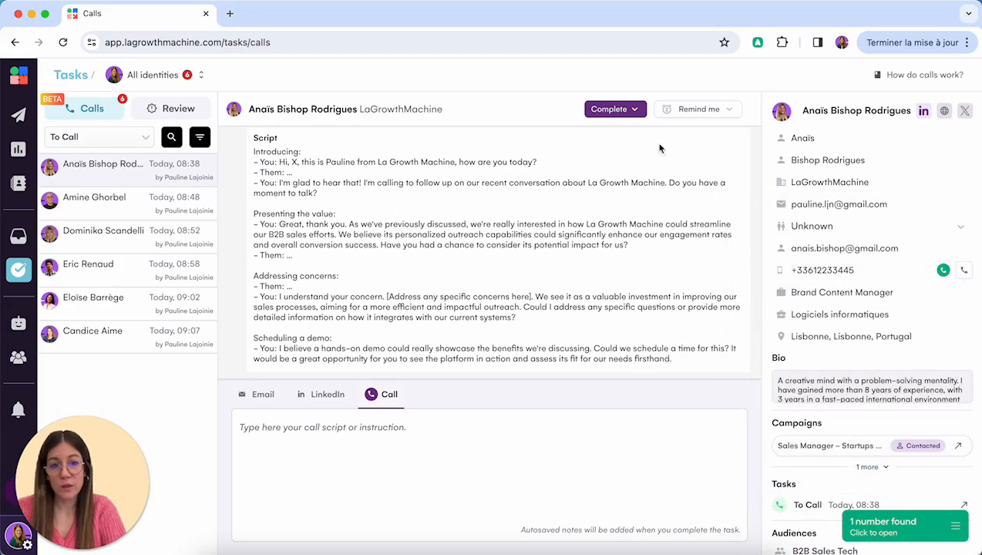
left_click(635, 108)
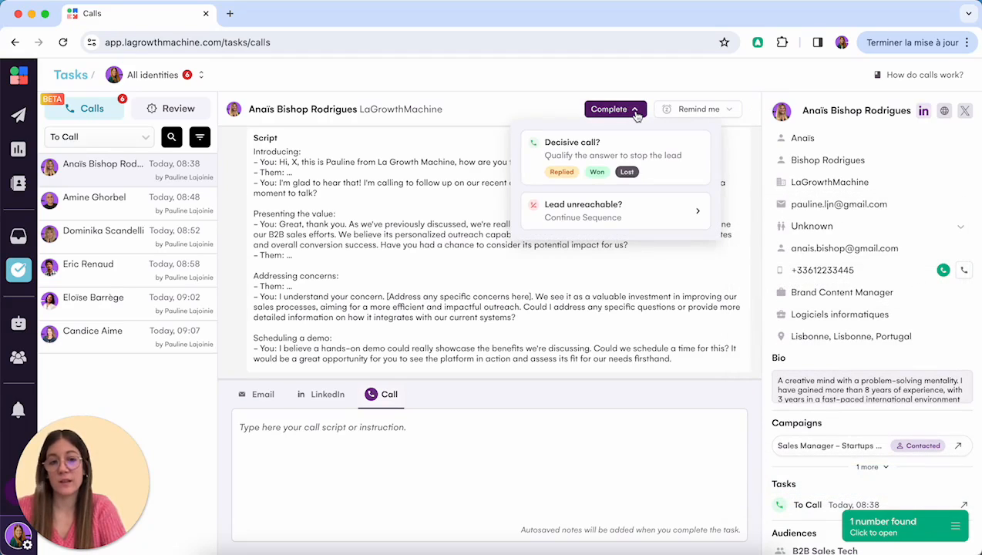